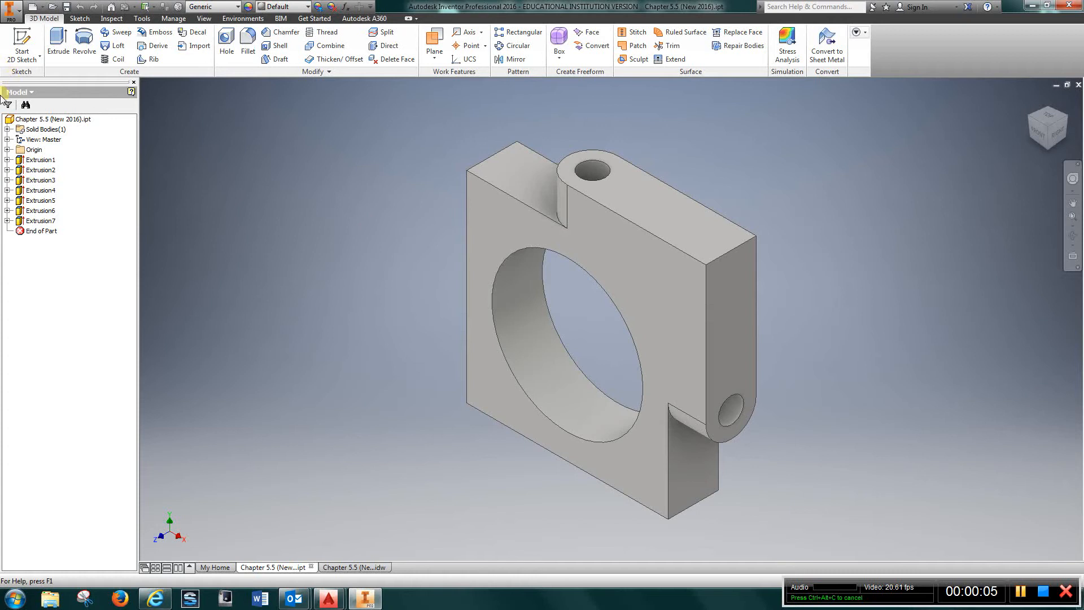
Step: Review the base plate sketch and the first extrusion's settings, leaving both unchanged
left_click(6, 159)
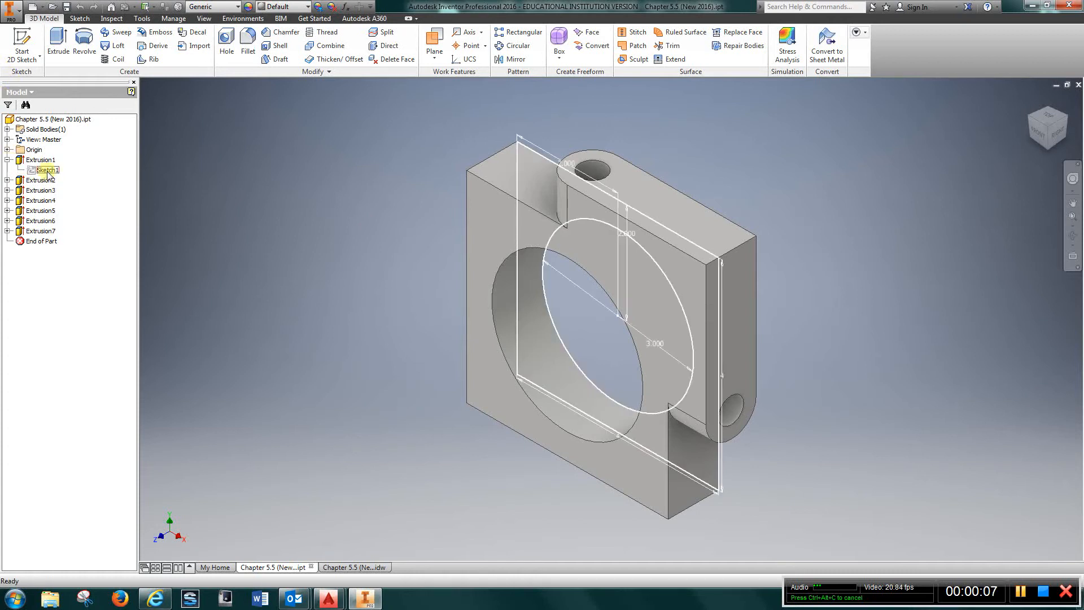
double_click(47, 170)
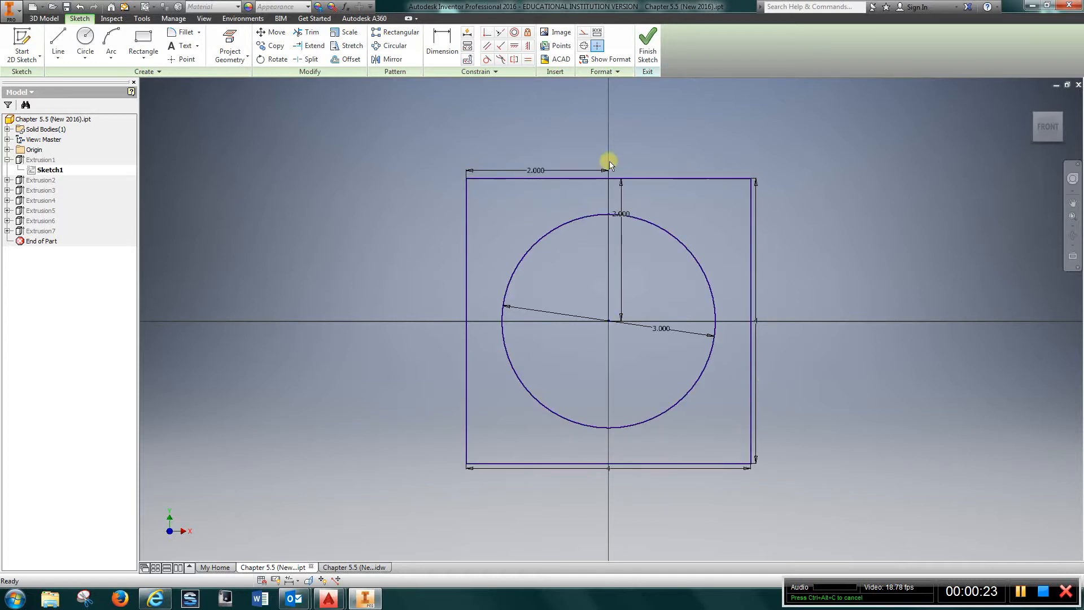
mouse_move(651, 232)
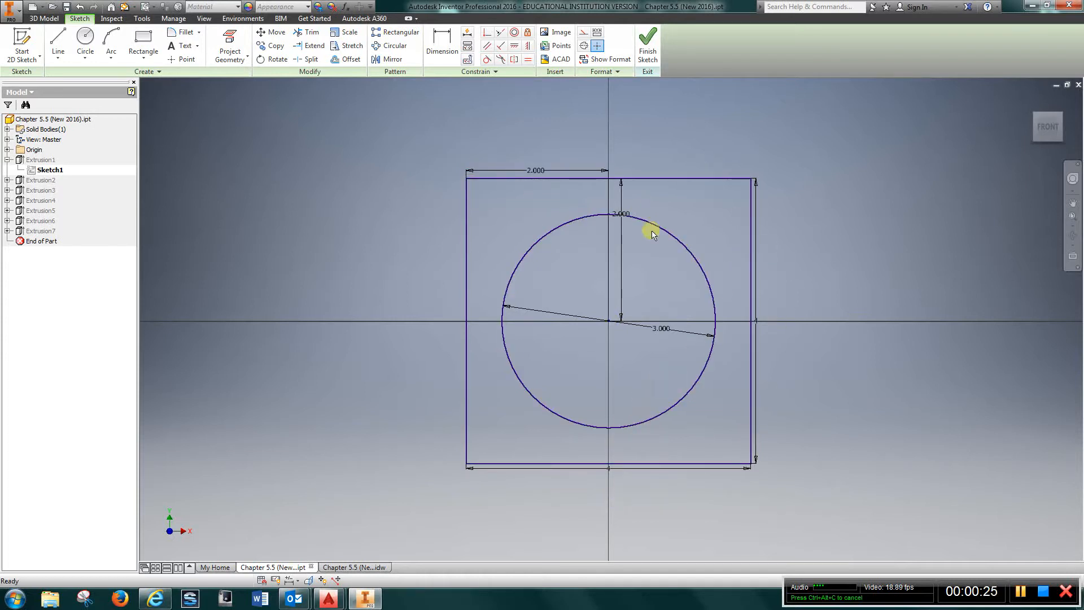
left_click(647, 42)
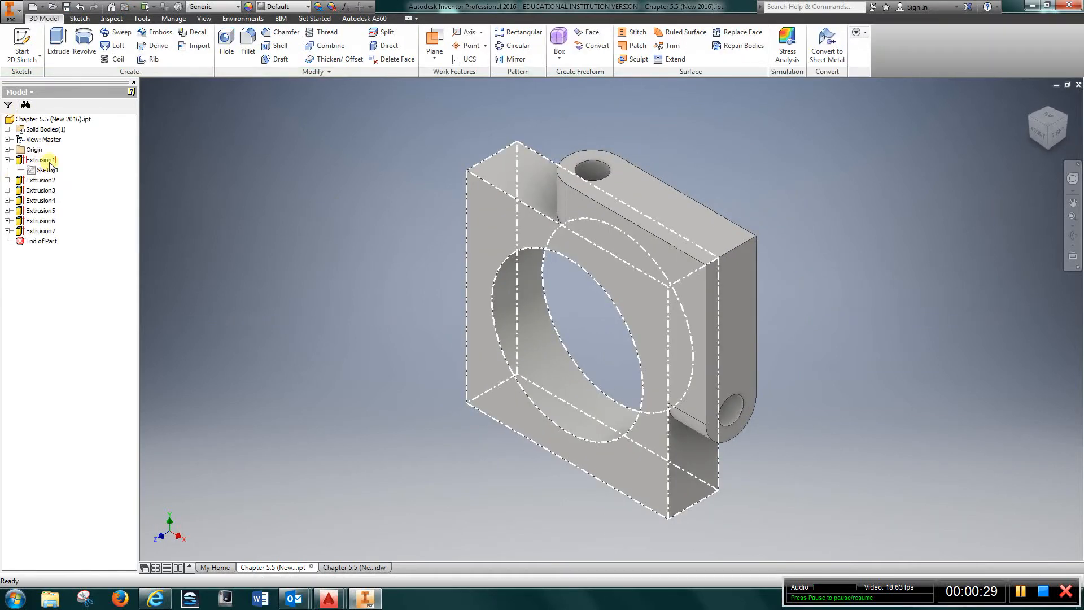
double_click(41, 159)
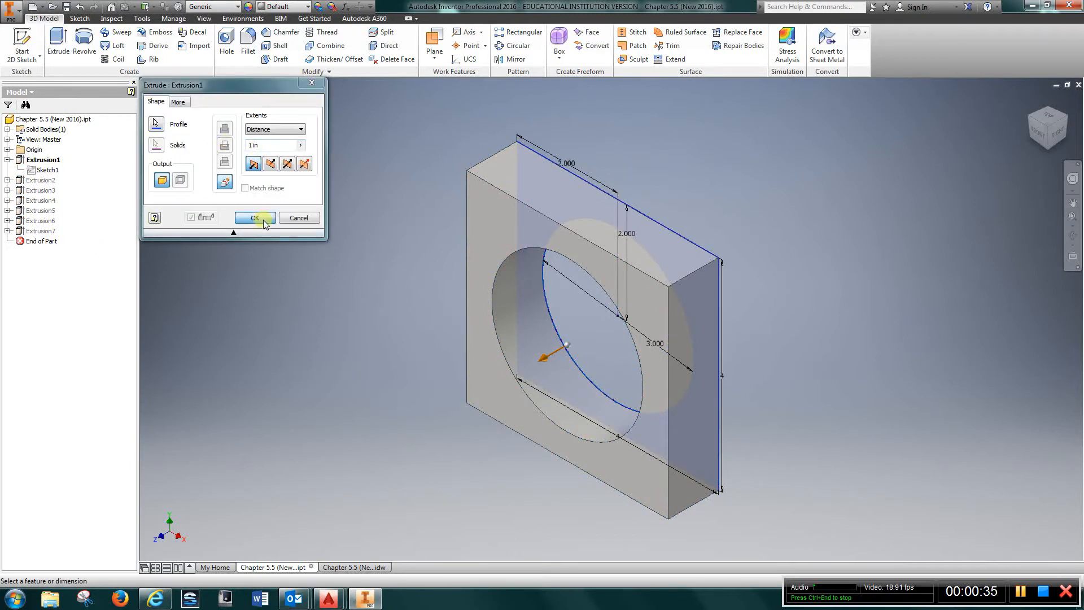
left_click(254, 218)
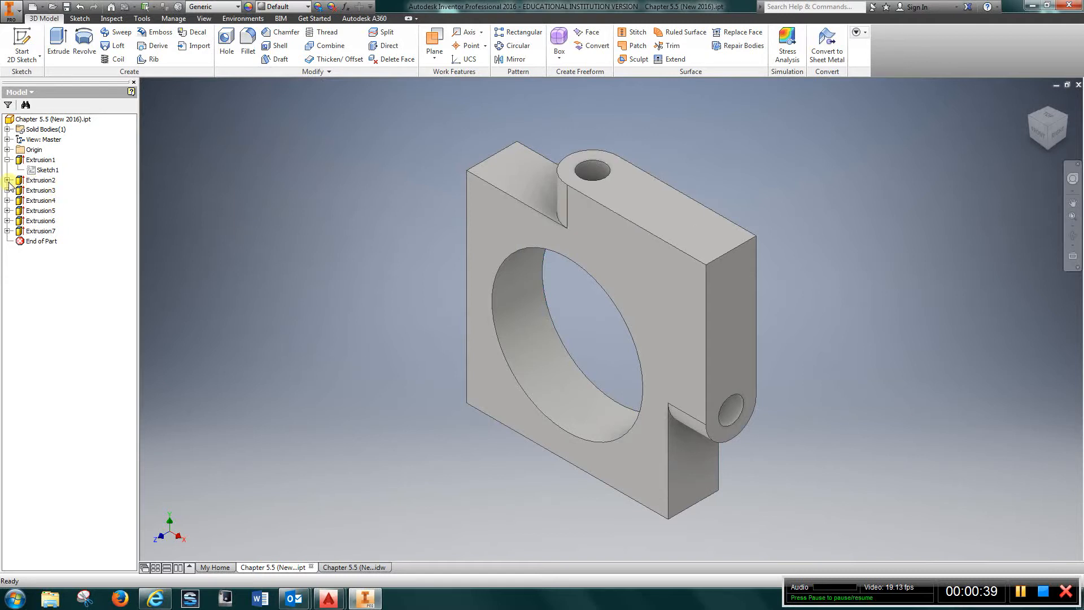
Step: Review the top lug and side lug sketches, returning to the model each time
right_click(46, 189)
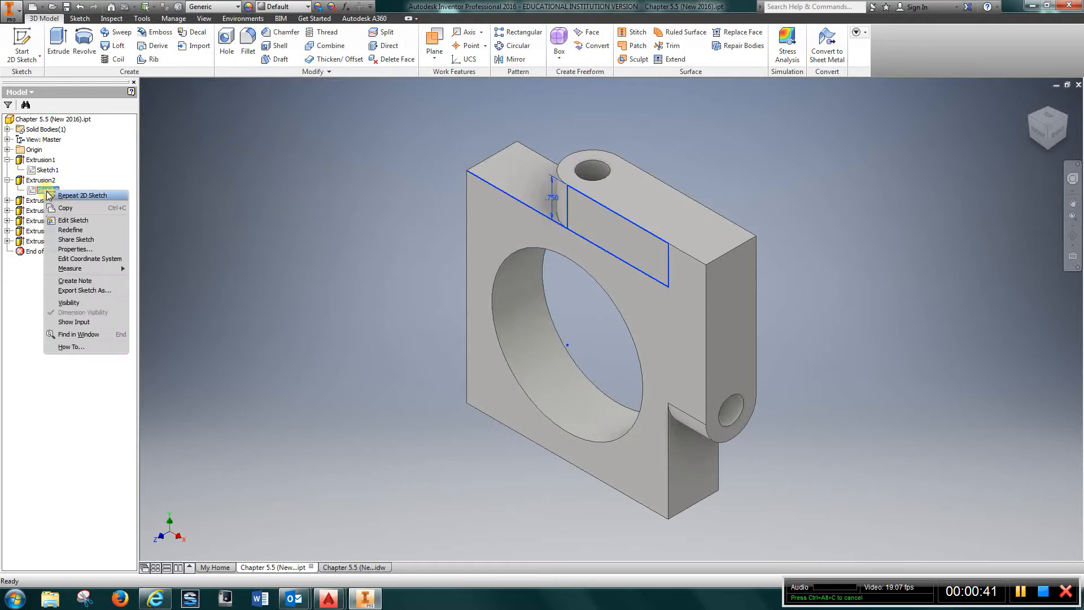
left_click(72, 220)
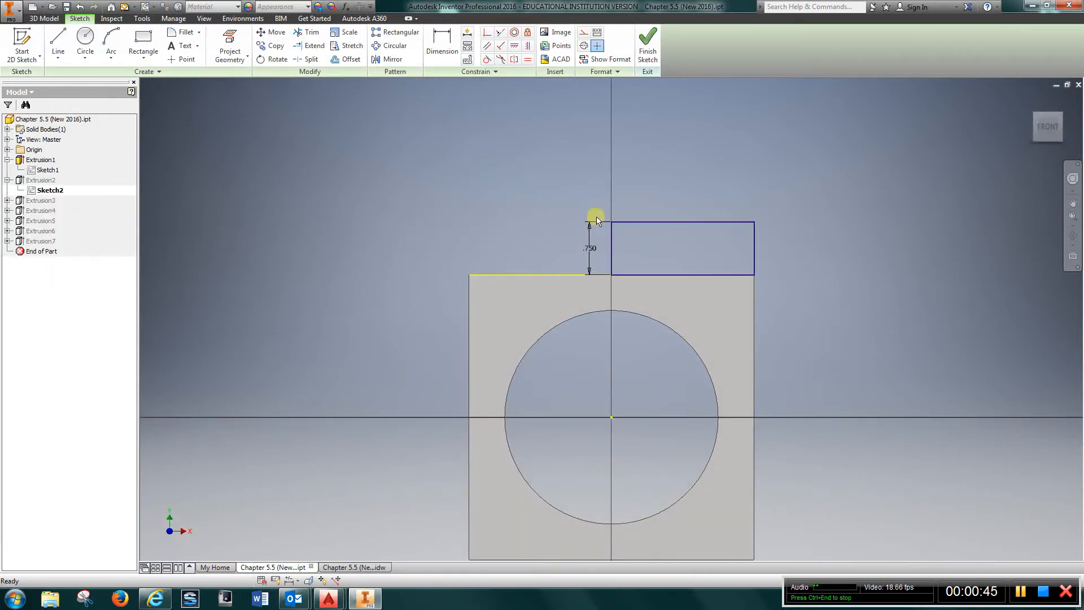
mouse_move(731, 248)
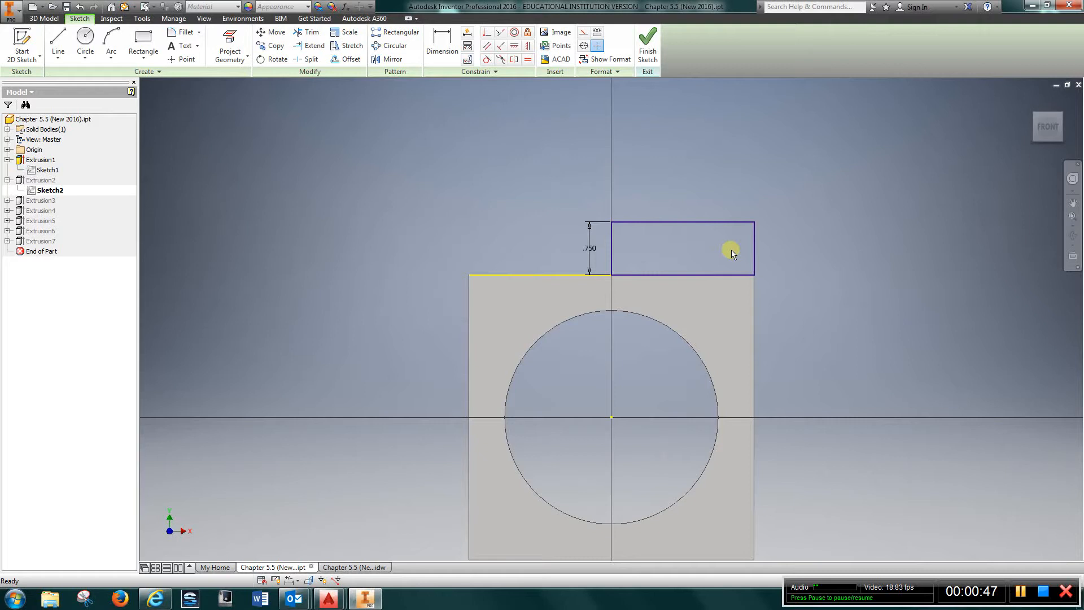
mouse_move(685, 147)
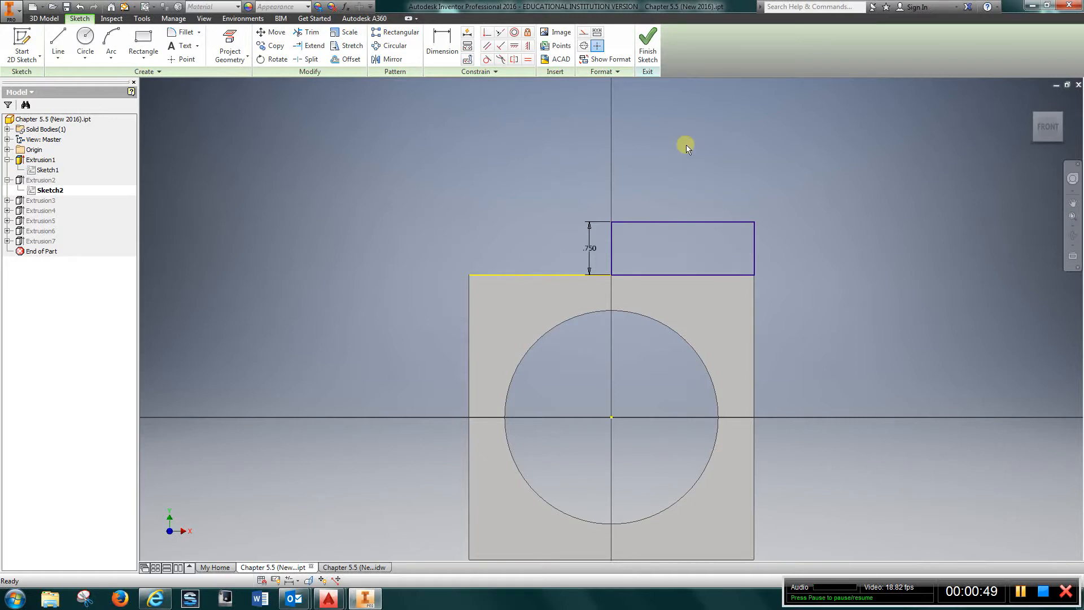
left_click(646, 45)
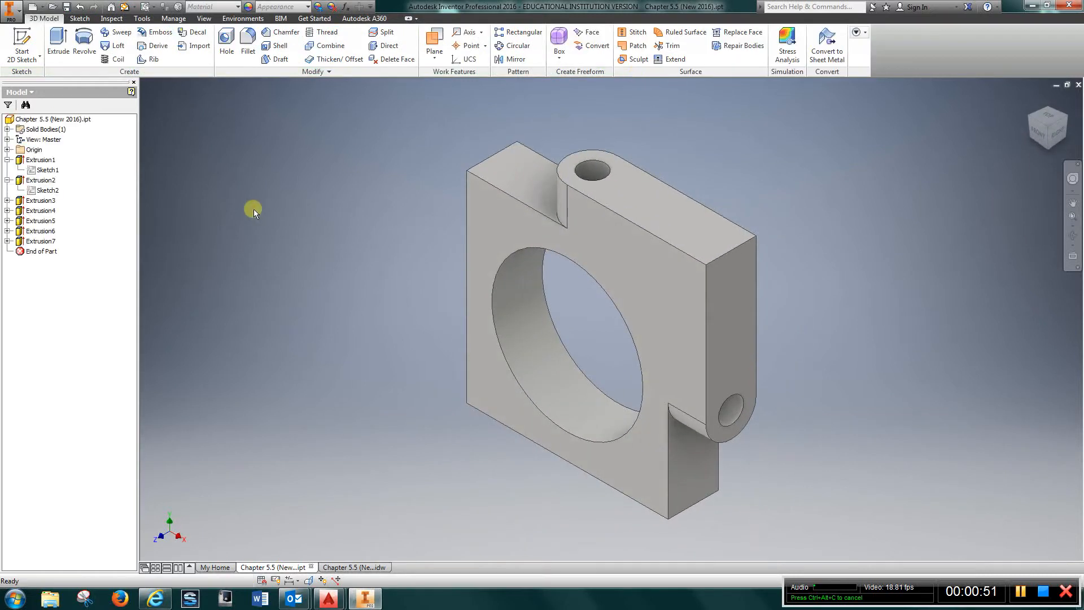
left_click(41, 180)
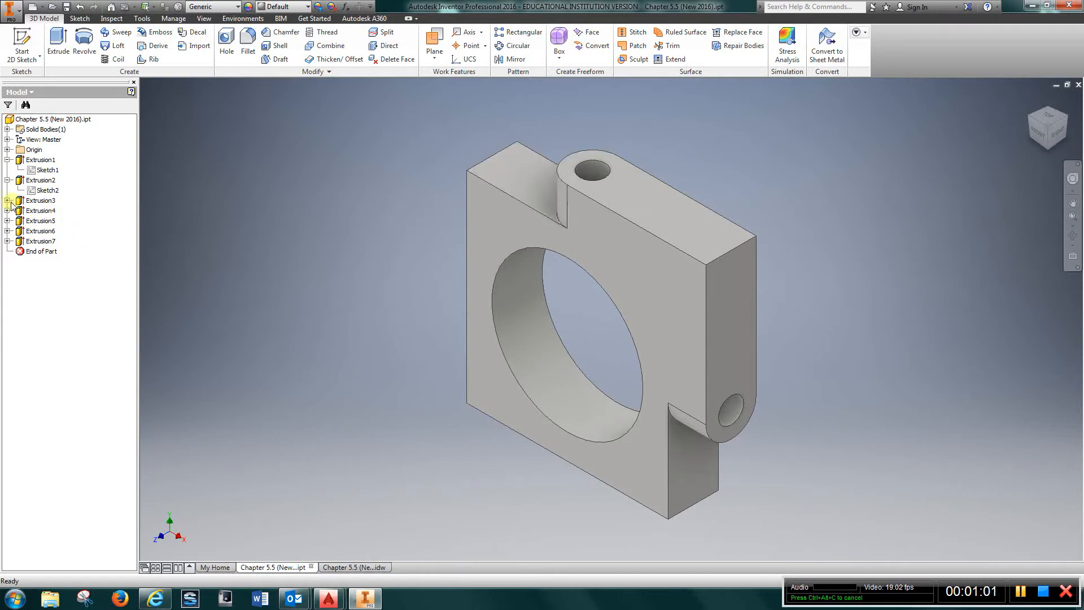
left_click(46, 210)
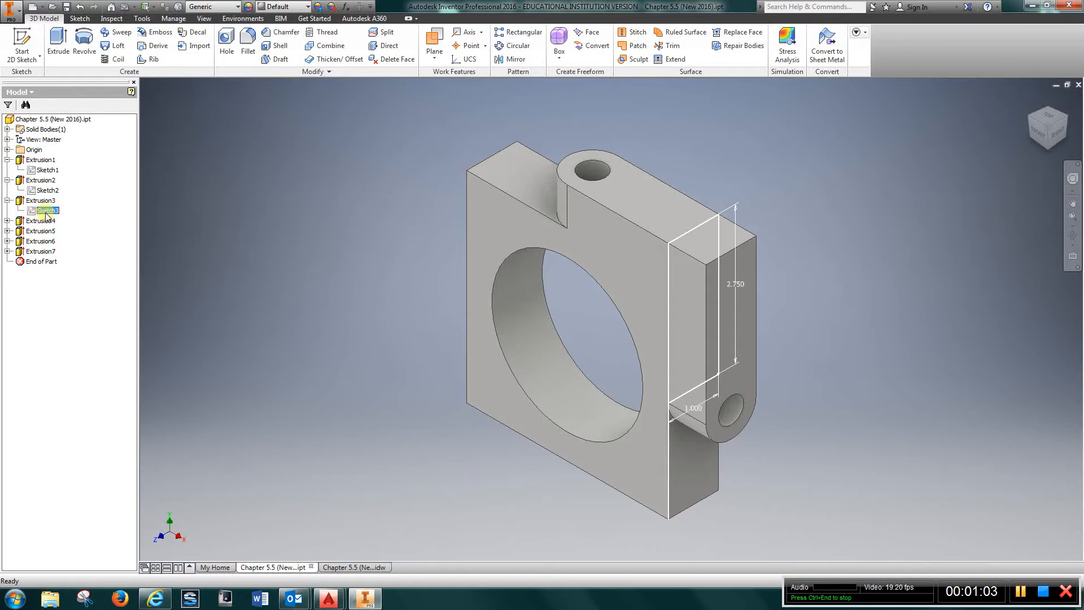
double_click(46, 210)
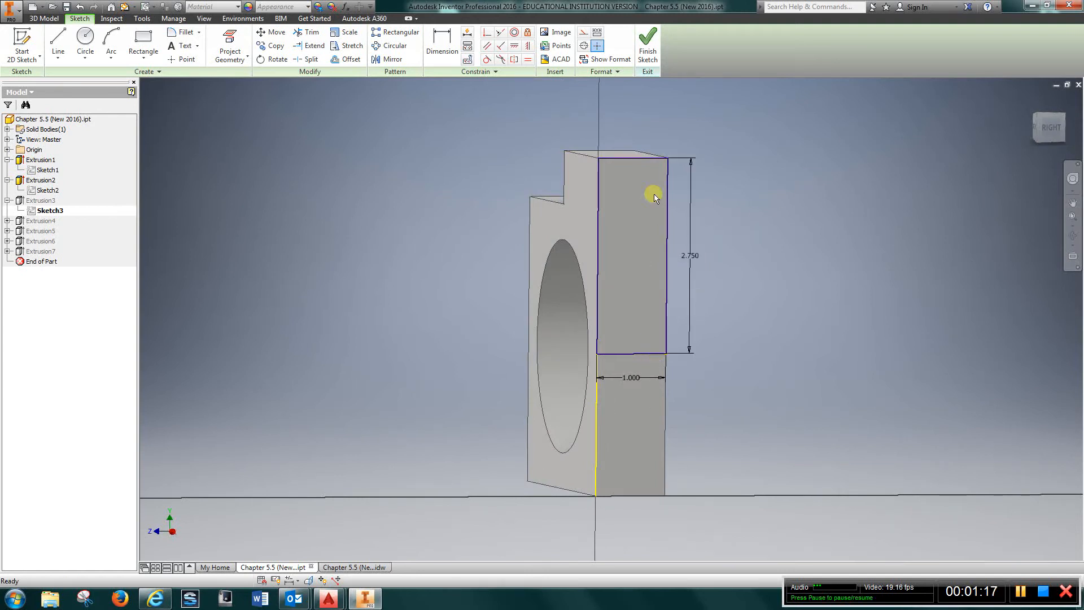
left_click(646, 43)
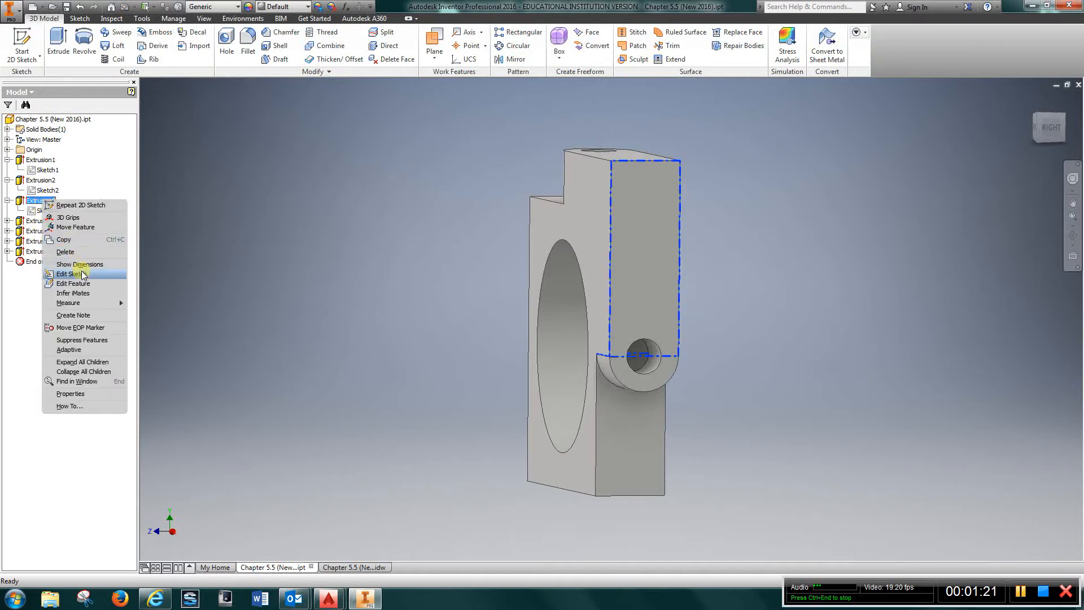
Step: Check the third extrusion's settings and the fourth extrusion's lug sketch without changes
left_click(73, 283)
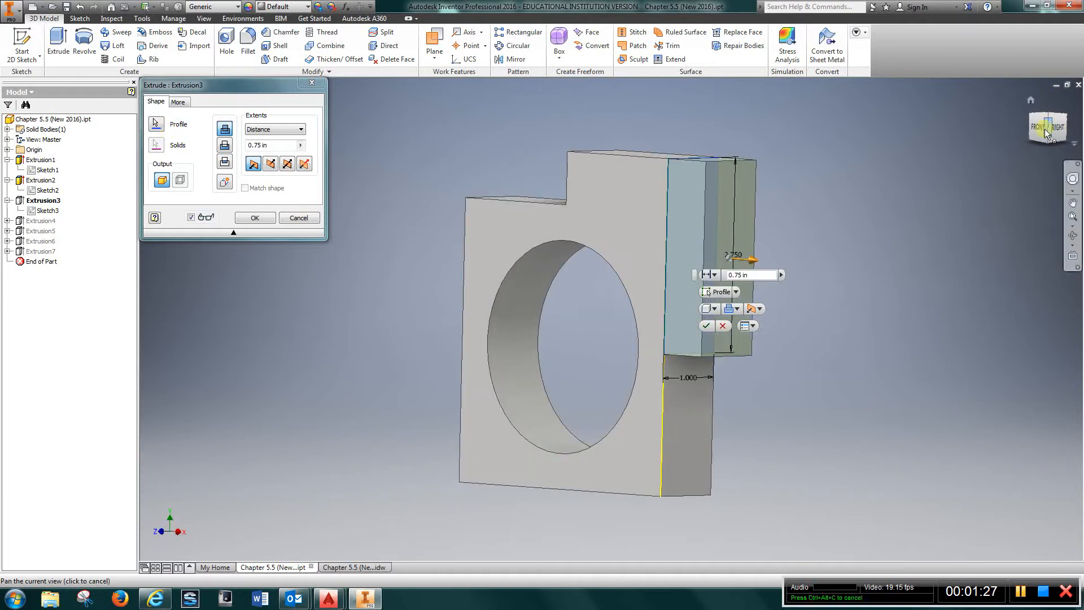
left_click(254, 218)
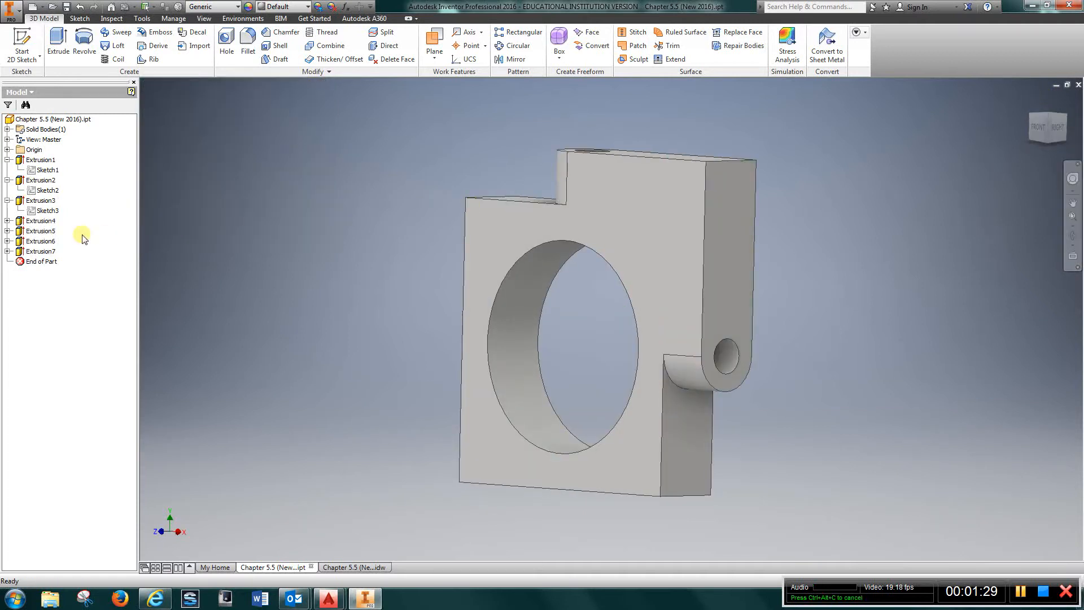
right_click(41, 231)
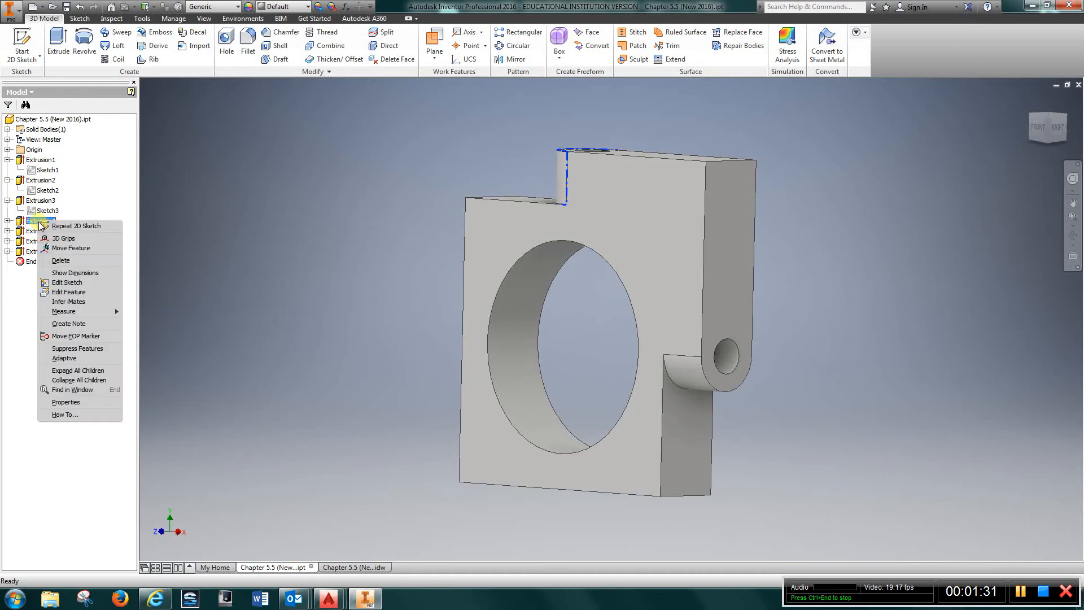
left_click(67, 282)
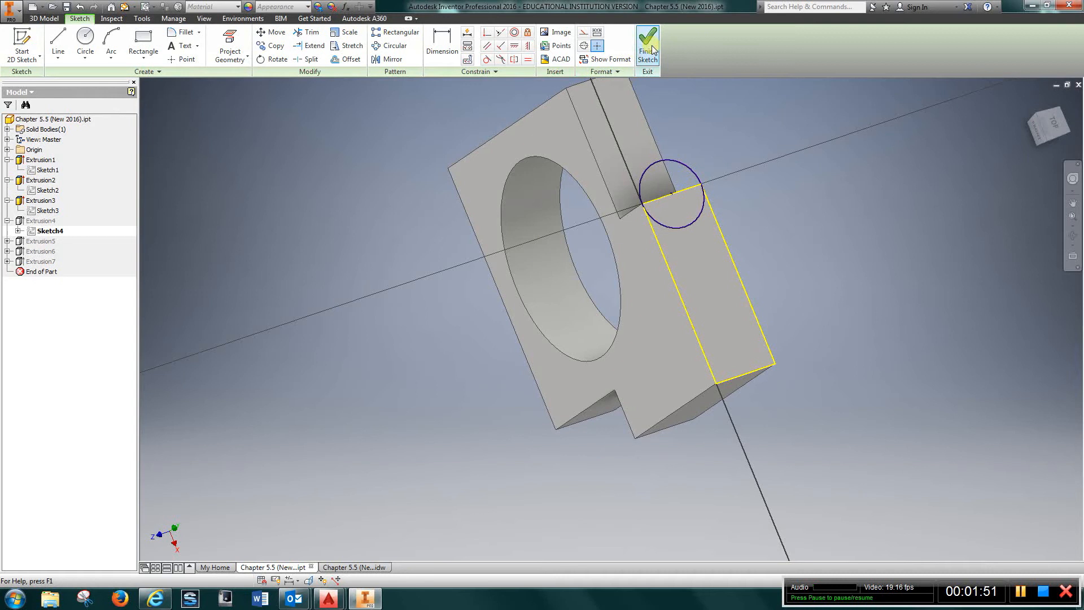
left_click(646, 42)
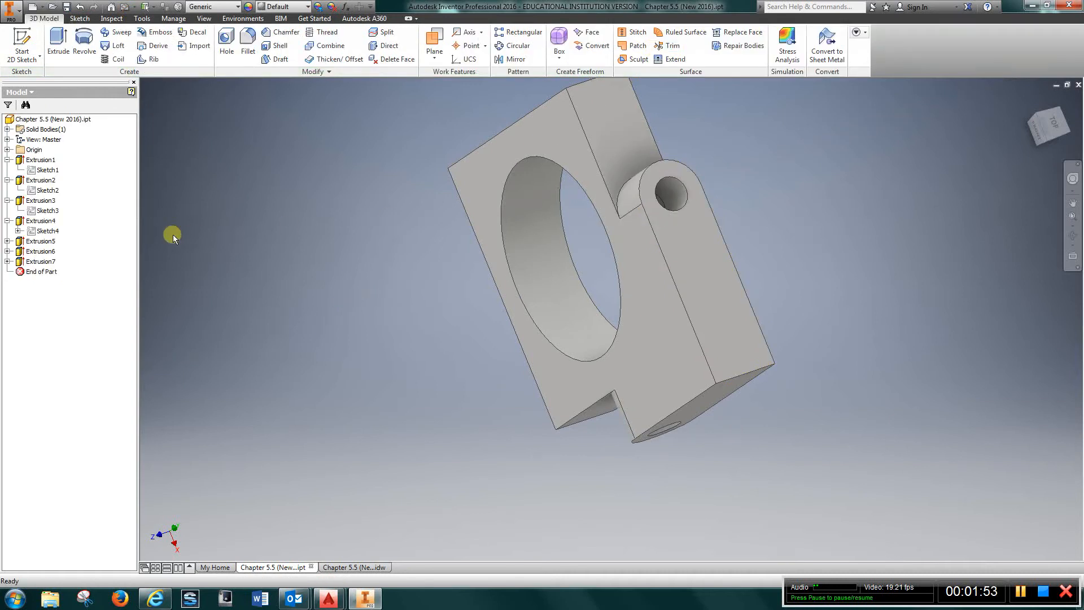
Step: Reopen and close the lower lug sketch behind Extrusion5, returning to the solid part
left_click(42, 240)
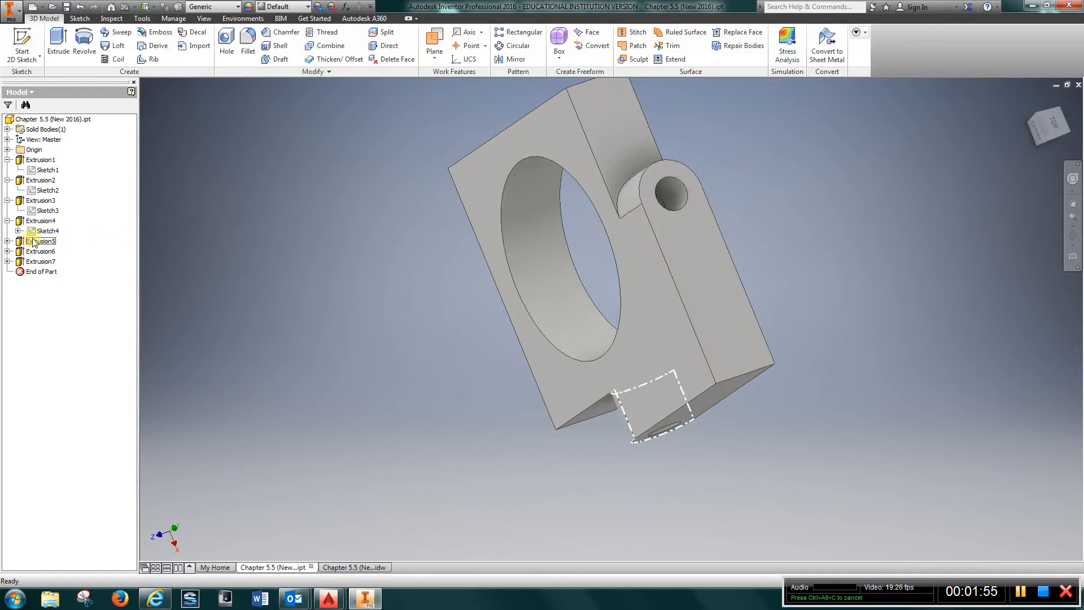
right_click(41, 240)
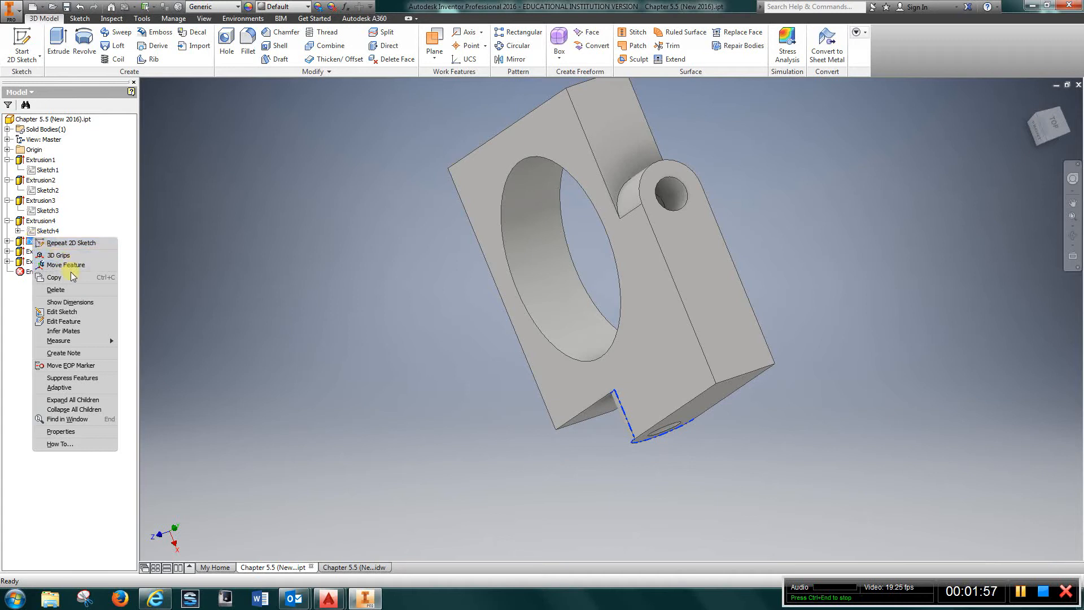
left_click(62, 312)
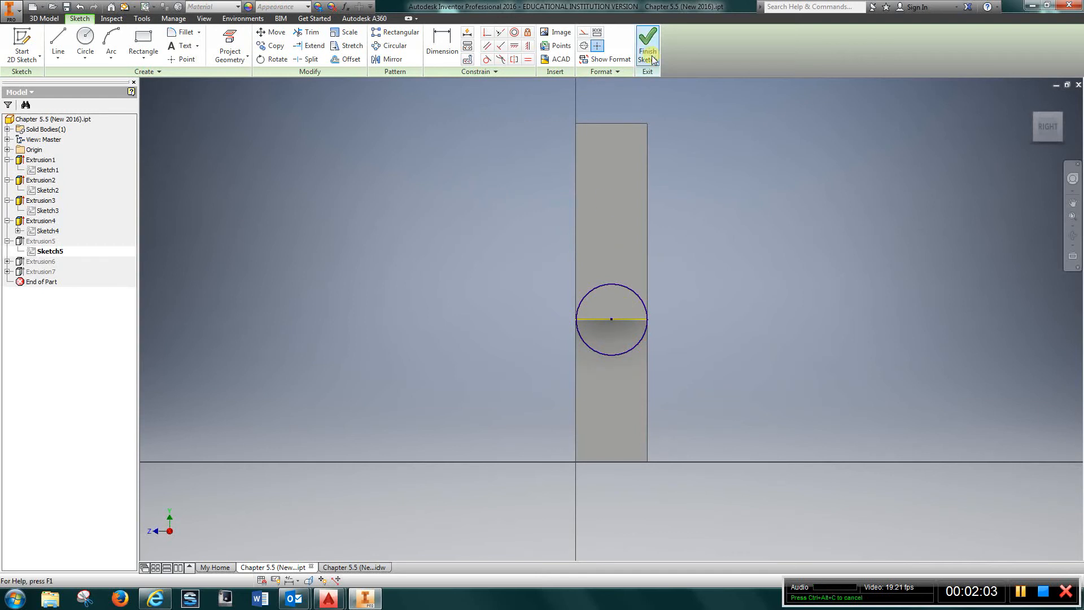
left_click(646, 45)
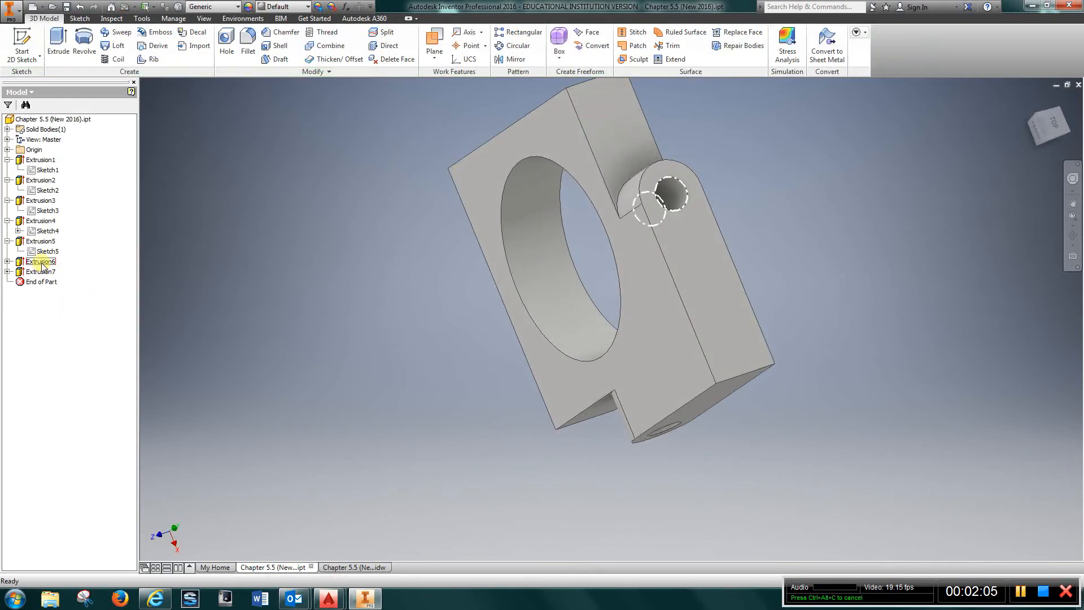
Step: Review the upper lug hole's .500 circle sketch, then turn the part to show both pierced lugs
right_click(41, 261)
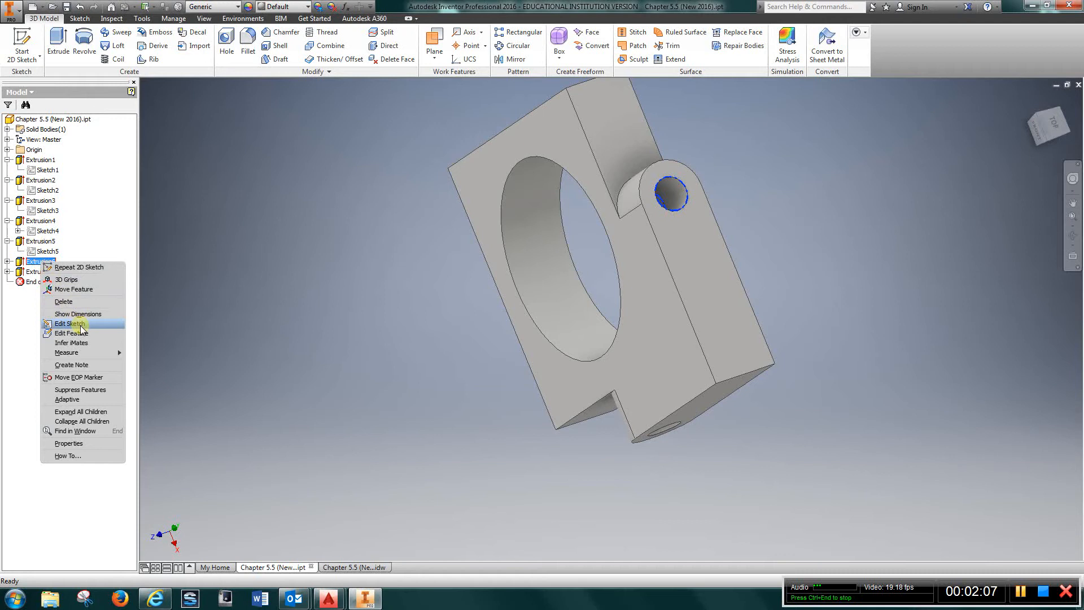
left_click(66, 324)
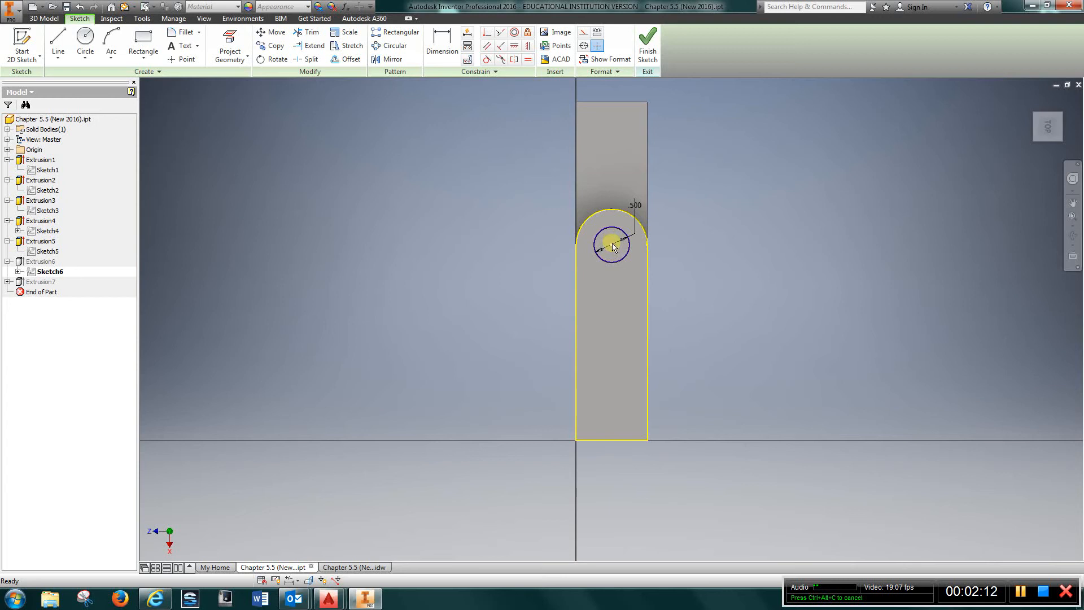
left_click(647, 45)
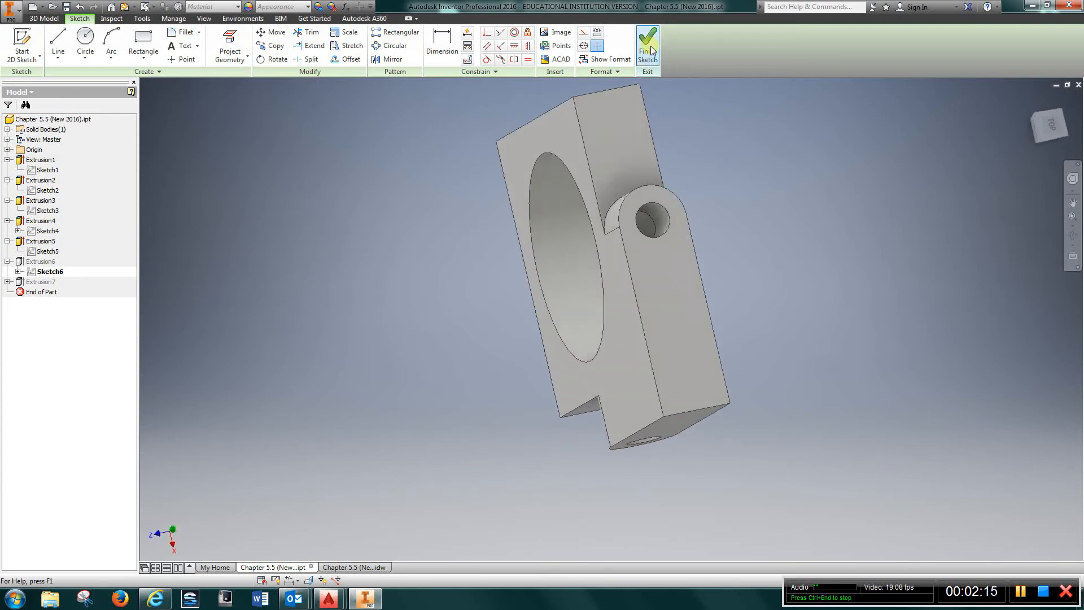
left_click(647, 45)
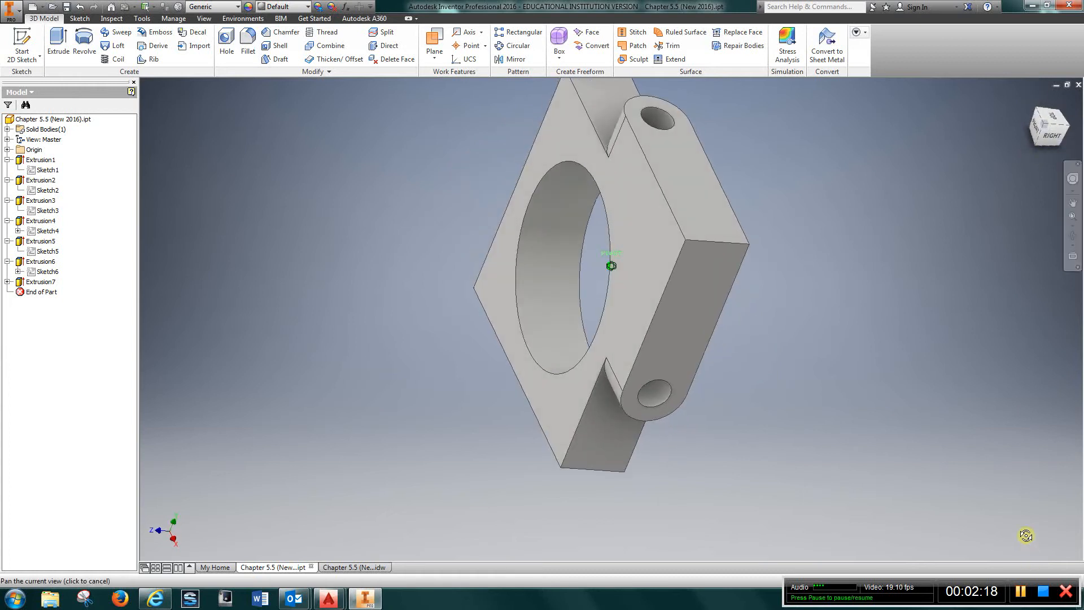
left_click_drag(611, 265, 549, 157)
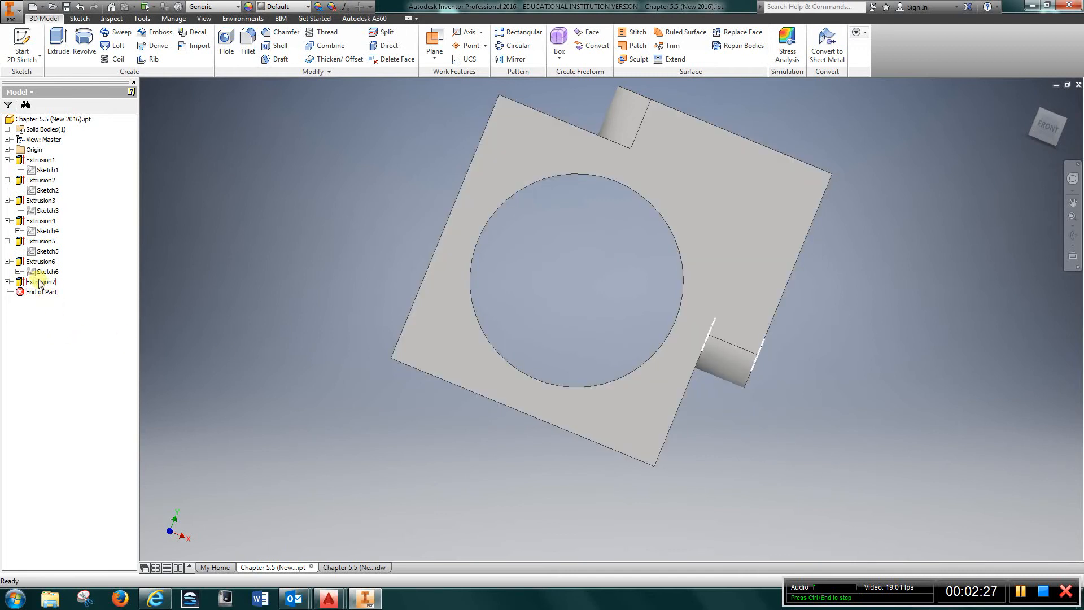
Step: Review the lower lug hole's .500 circle sketch and return to the part
right_click(41, 282)
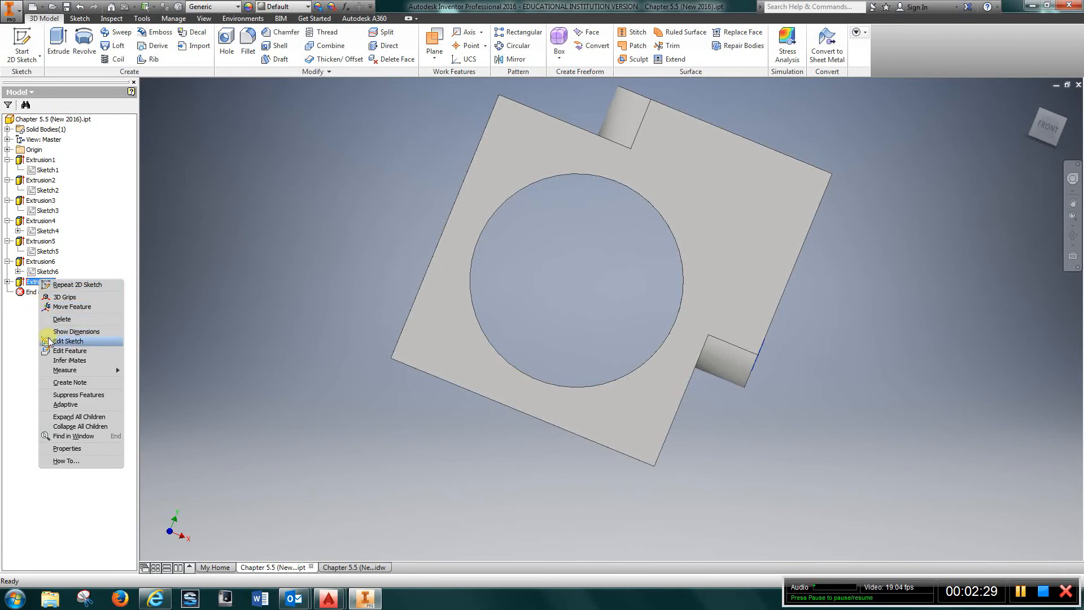
left_click(69, 341)
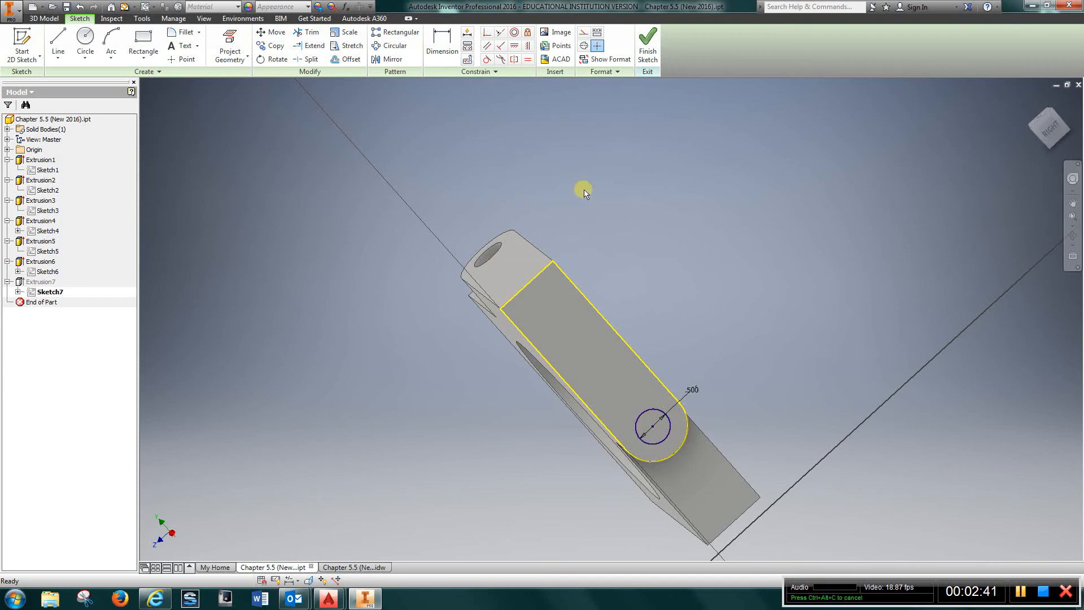
left_click(646, 45)
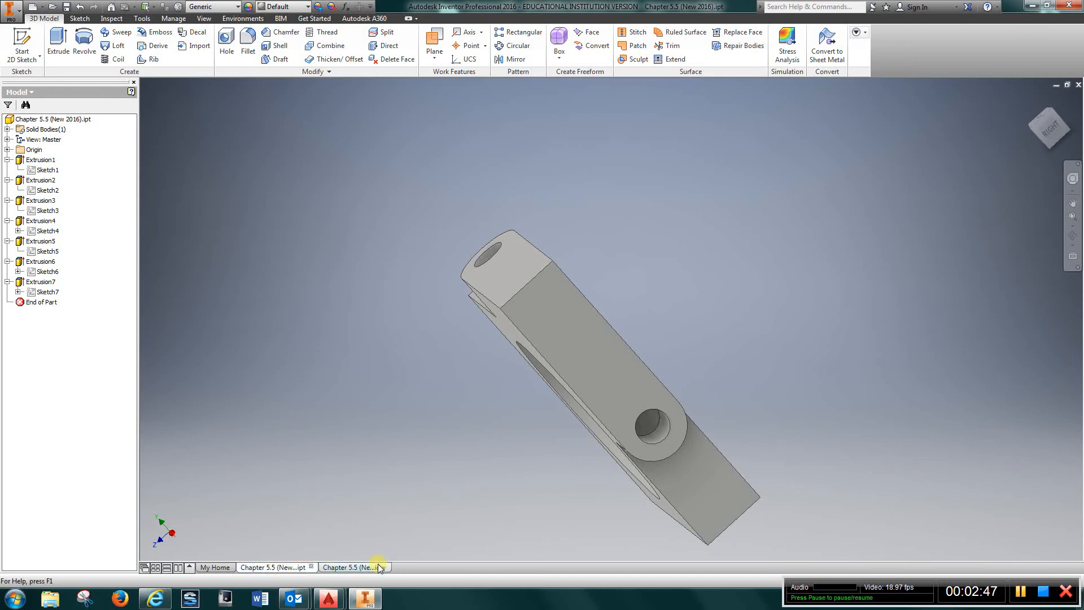
Step: Switch to the bracket's .idw drawing and dismiss the Drawing View dialog unchanged
left_click(352, 567)
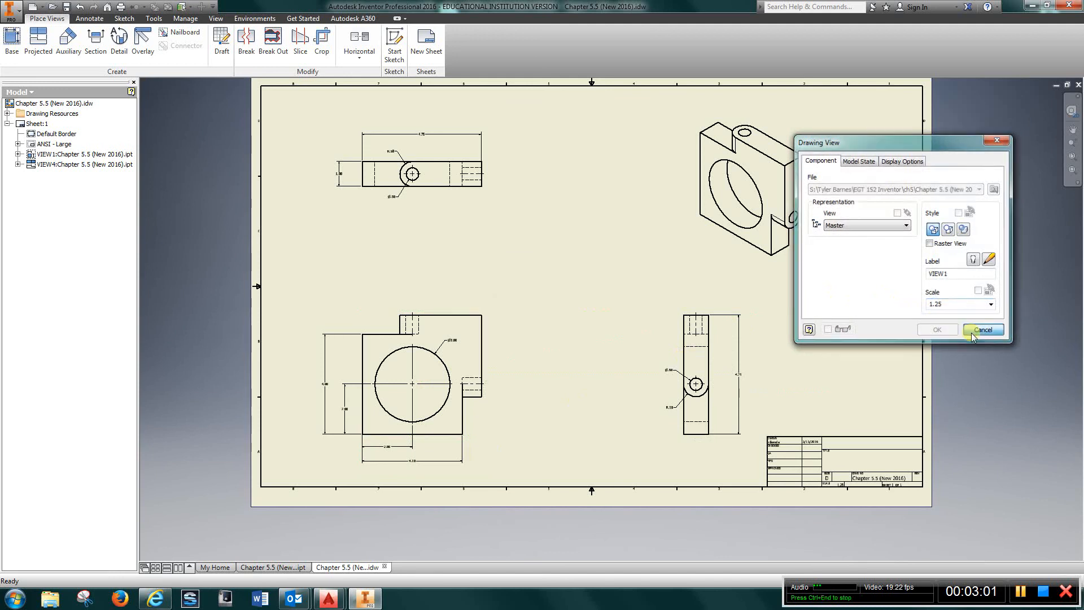
left_click(982, 328)
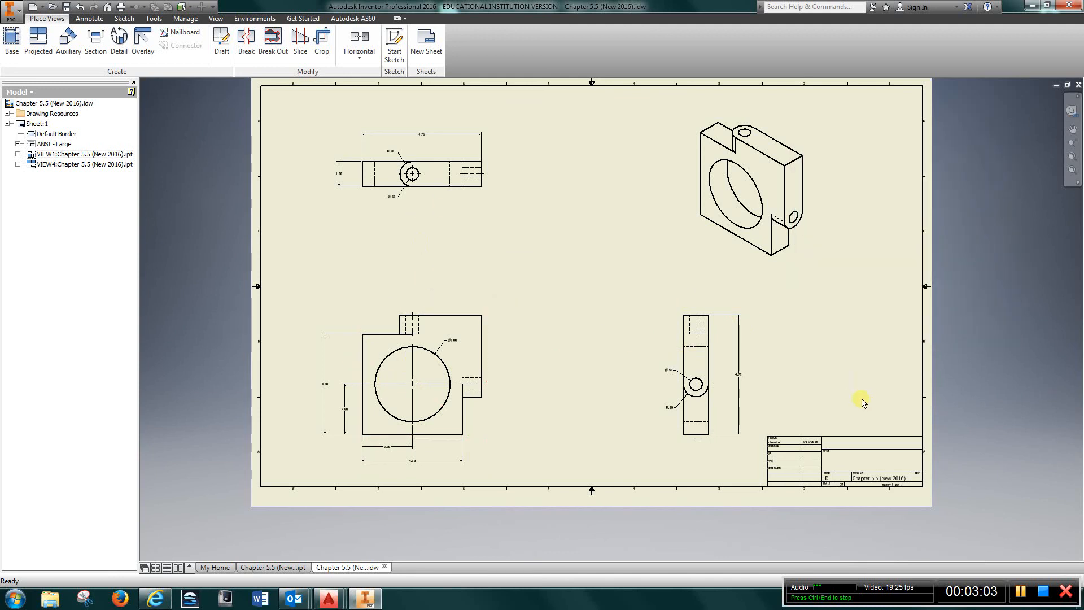
mouse_move(467, 306)
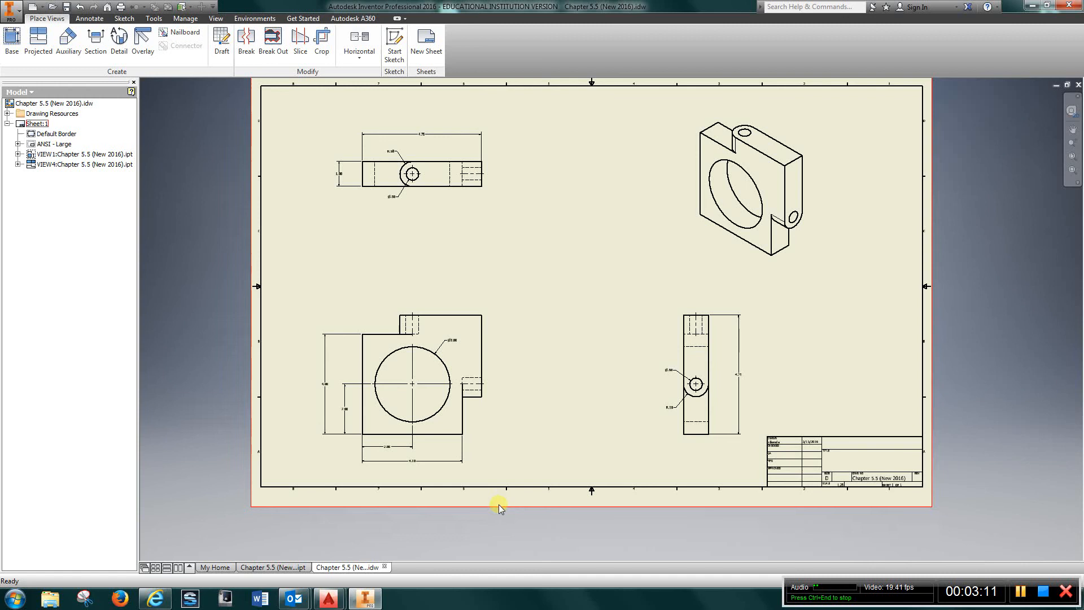
mouse_move(862, 468)
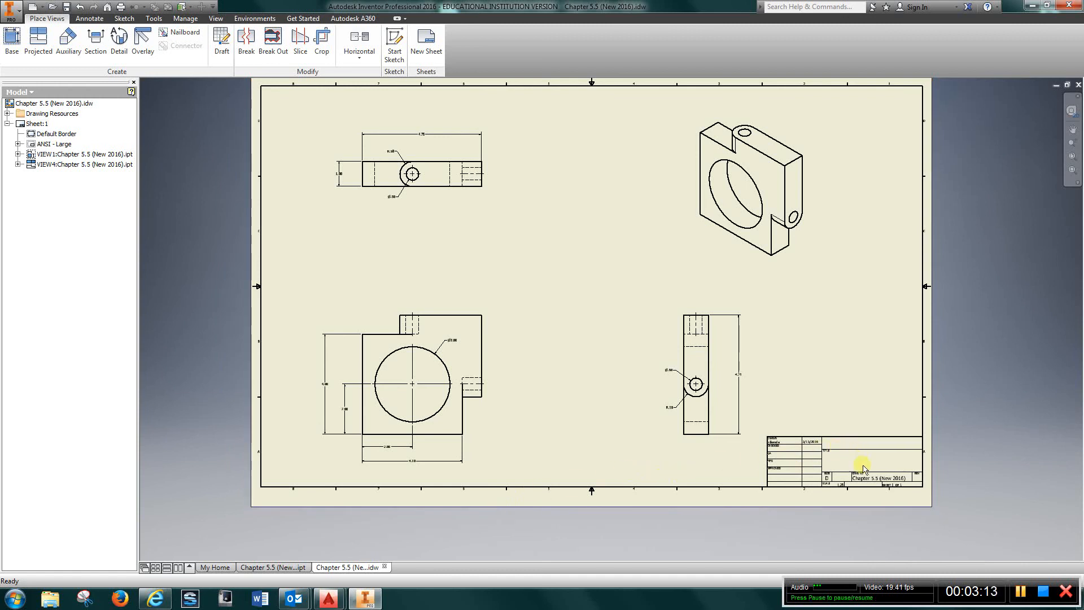
mouse_move(874, 468)
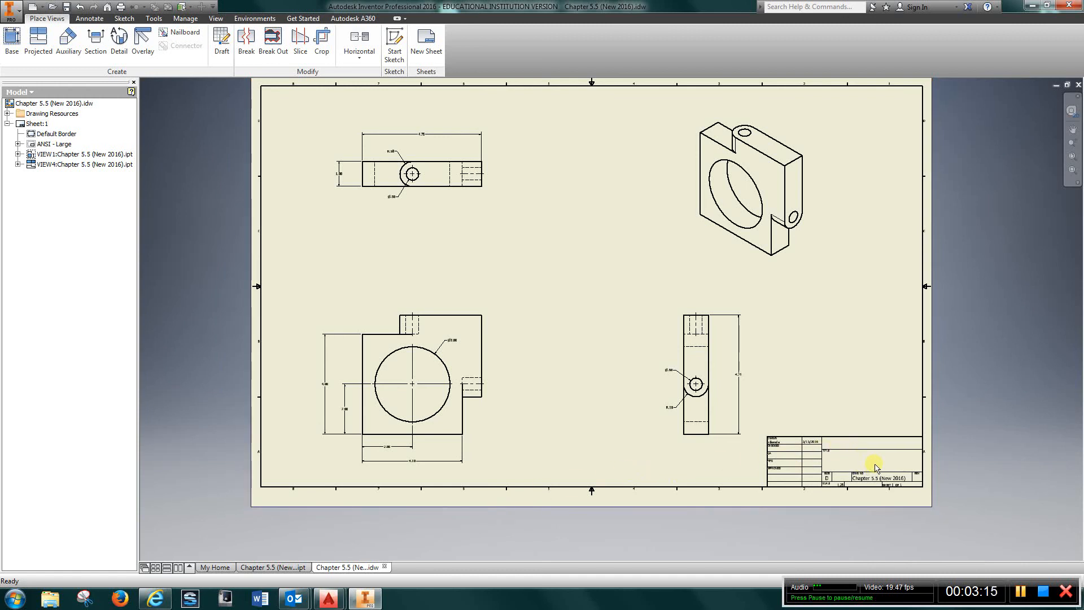